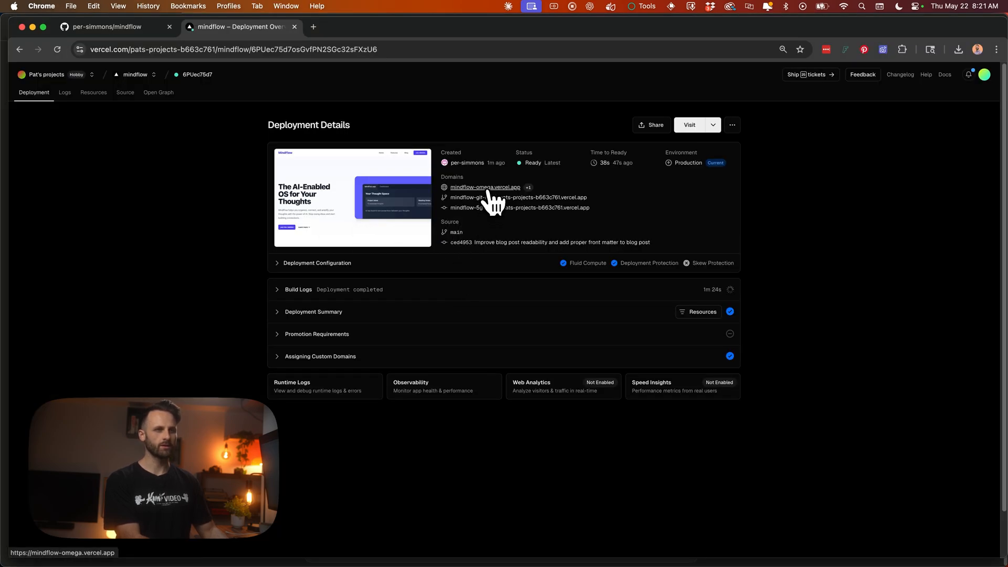
Open the live mindflow-omega.vercel.app site, its Blog, and the AI startup valuation post
{"action": "left_click", "coordinate": [485, 187]}
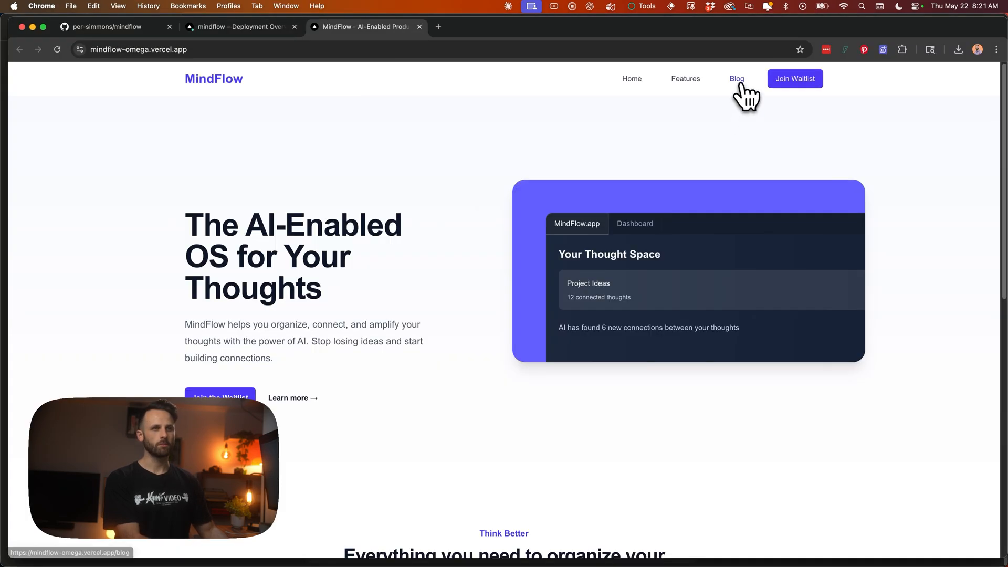
{"action": "left_click", "coordinate": [737, 79]}
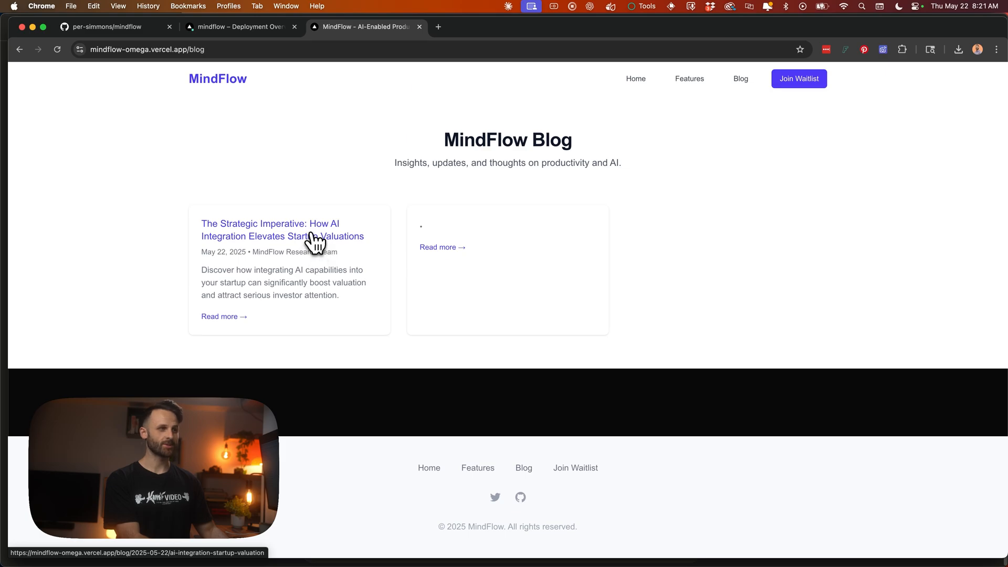
{"action": "left_click", "coordinate": [277, 230]}
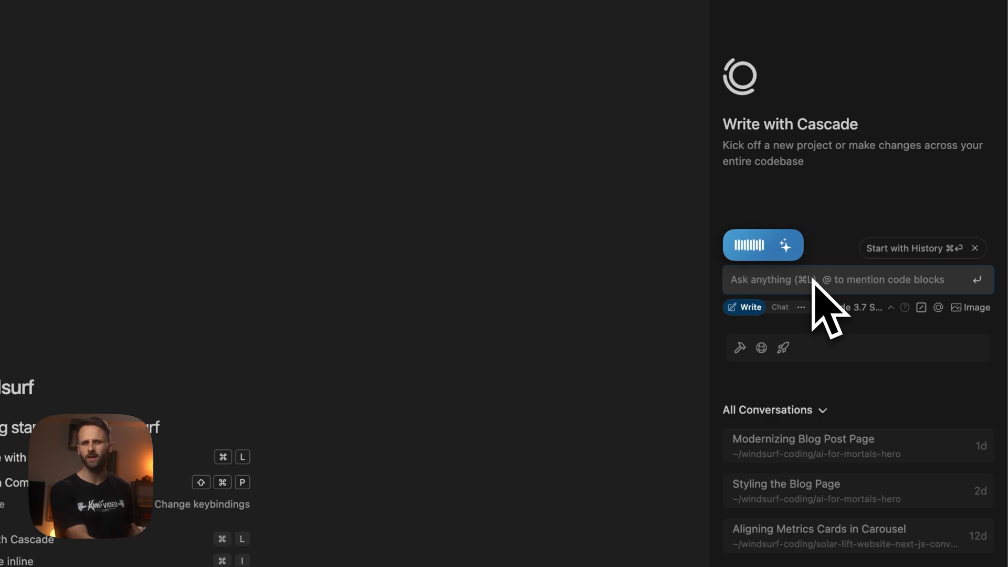
Ask Cascade for a Next.js note-taking app site with a markdown-driven /blog, then review it
{"action": "type", "text": "Build me a website for a note-taking app that never found product market fit and instead has just pivoted to an AI-enabled productivity operating system for your thoughts."}
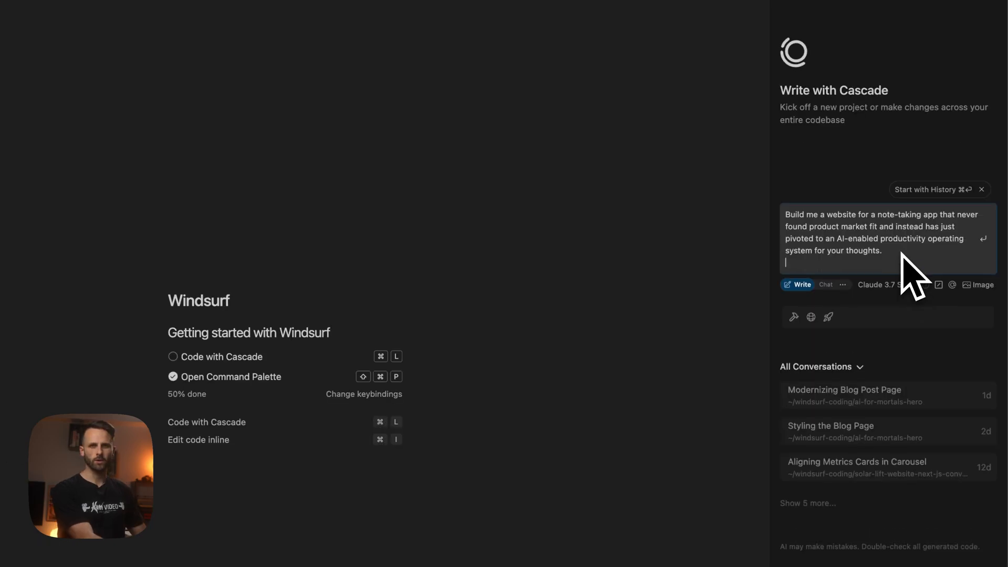
{"action": "type", "text": "Build it in Next.js"}
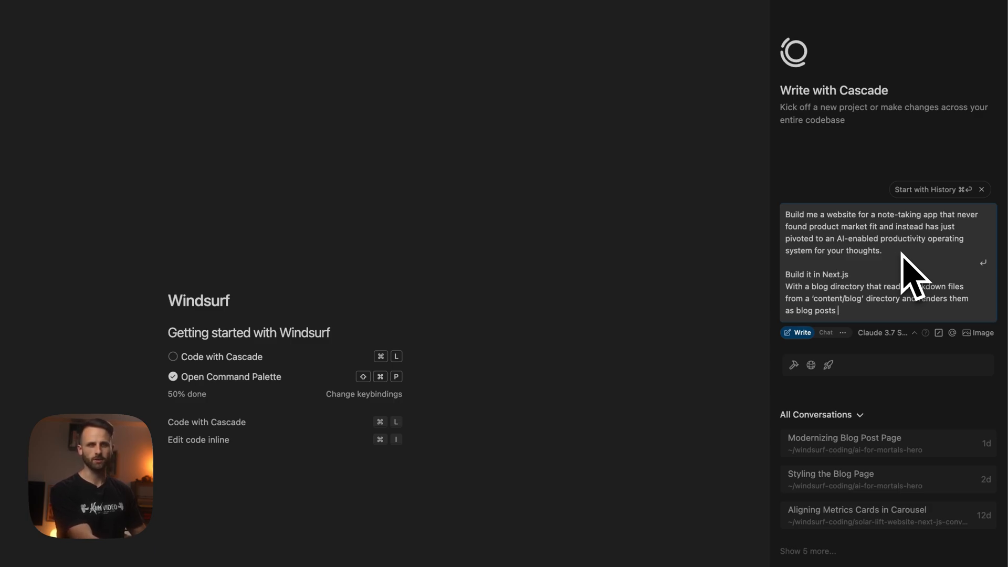
{"action": "key", "text": "Enter"}
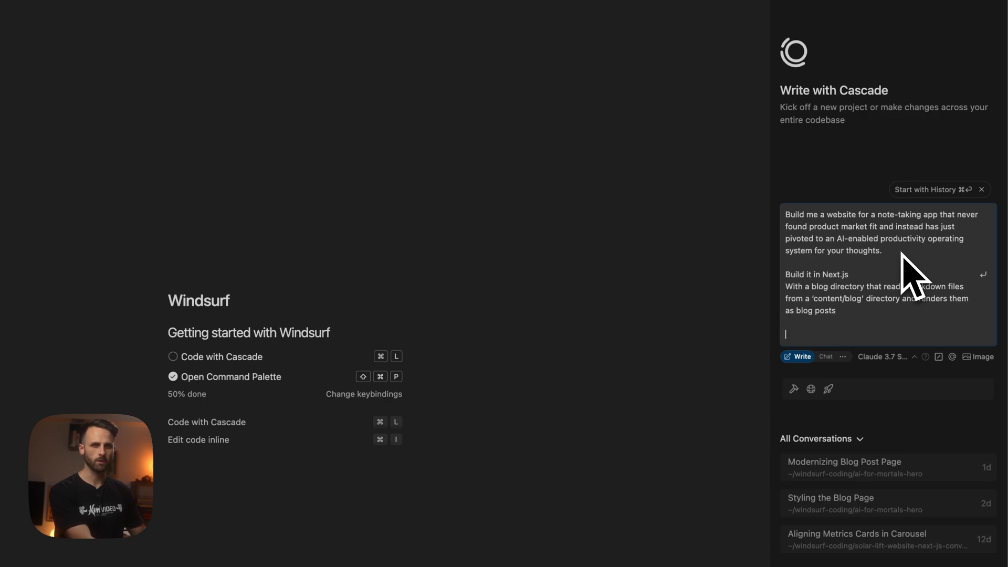
{"action": "type", "text": "The site should have a blog page listing all posts at `/blog` and individual post pages at `/blog/YYYY-MM-DD/slug`."}
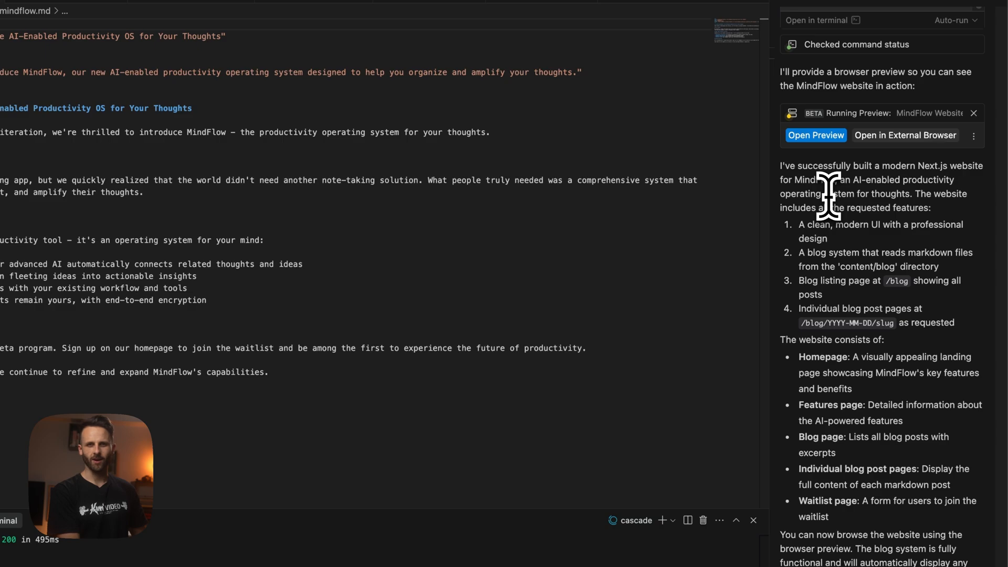
{"action": "left_click_drag", "start_coordinate": [796, 180], "coordinate": [881, 180]}
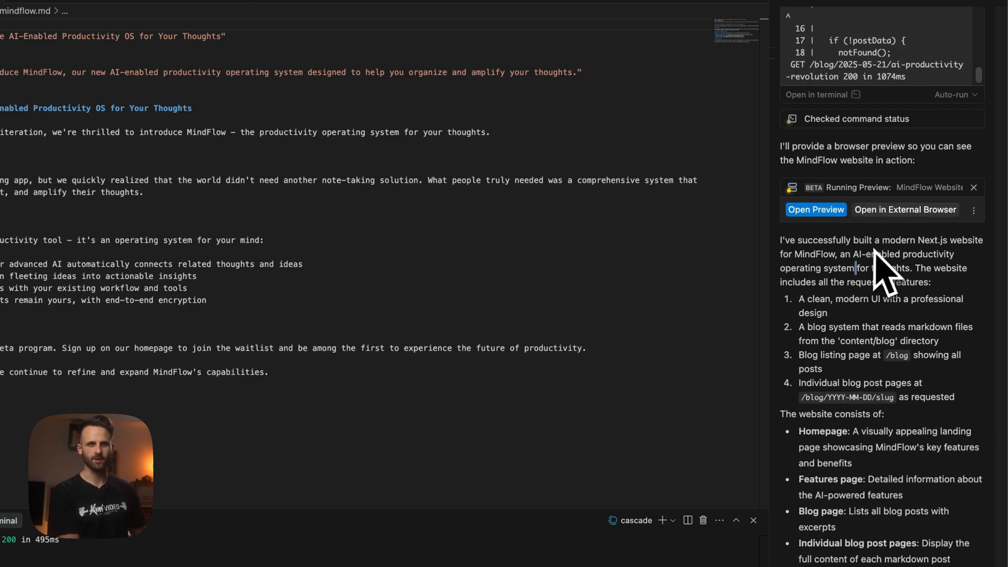
{"action": "left_click", "coordinate": [816, 210]}
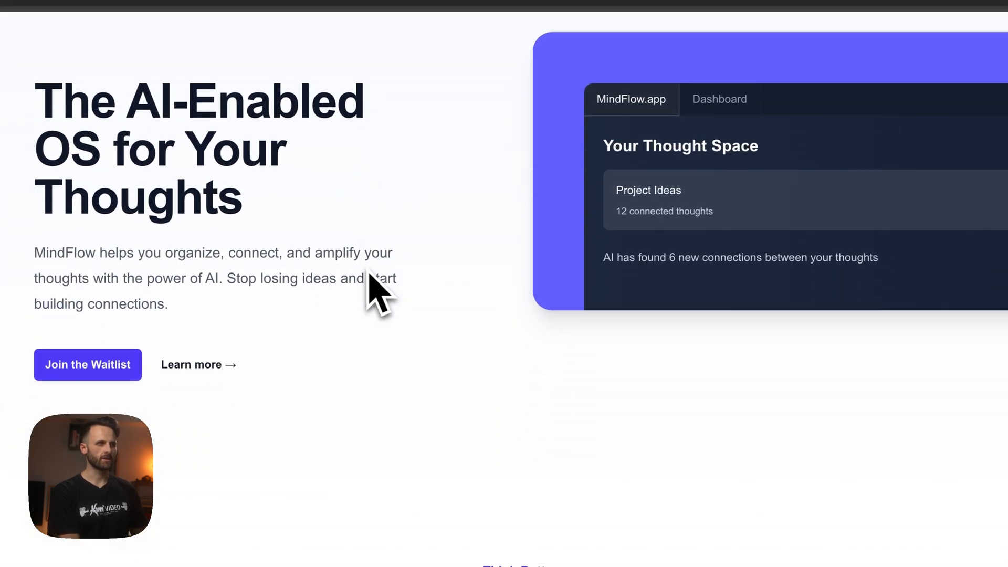
Browse the preview site and open the 'Introducing MindFlow' blog post
{"action": "scroll", "scroll_direction": "down", "scroll_amount": 3}
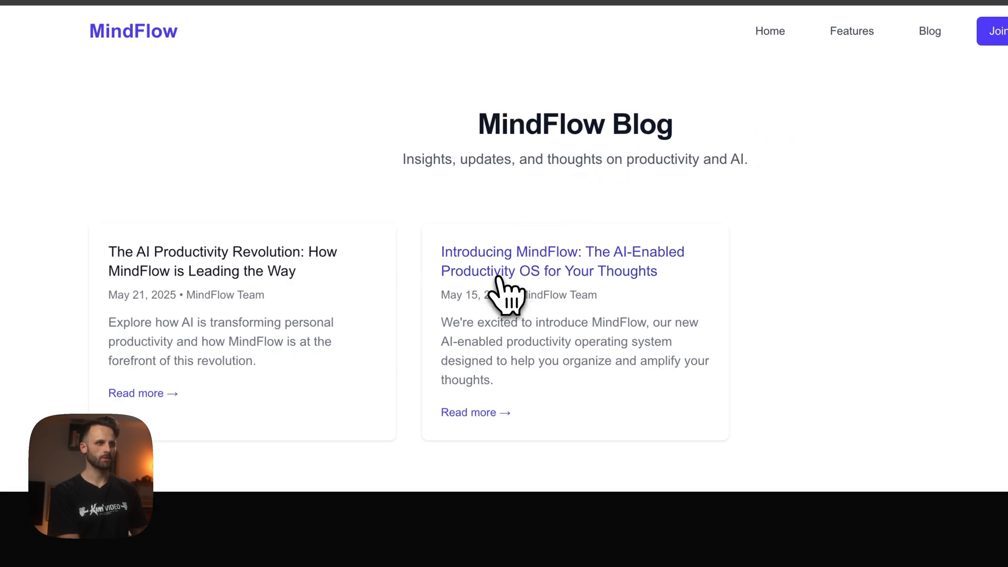
{"action": "left_click", "coordinate": [549, 261]}
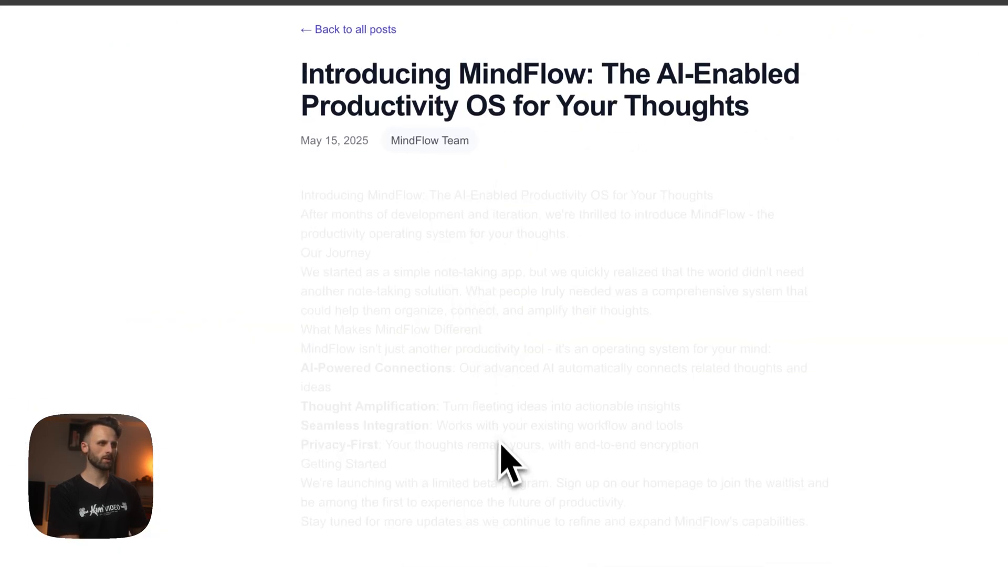
{"action": "left_click", "coordinate": [348, 29]}
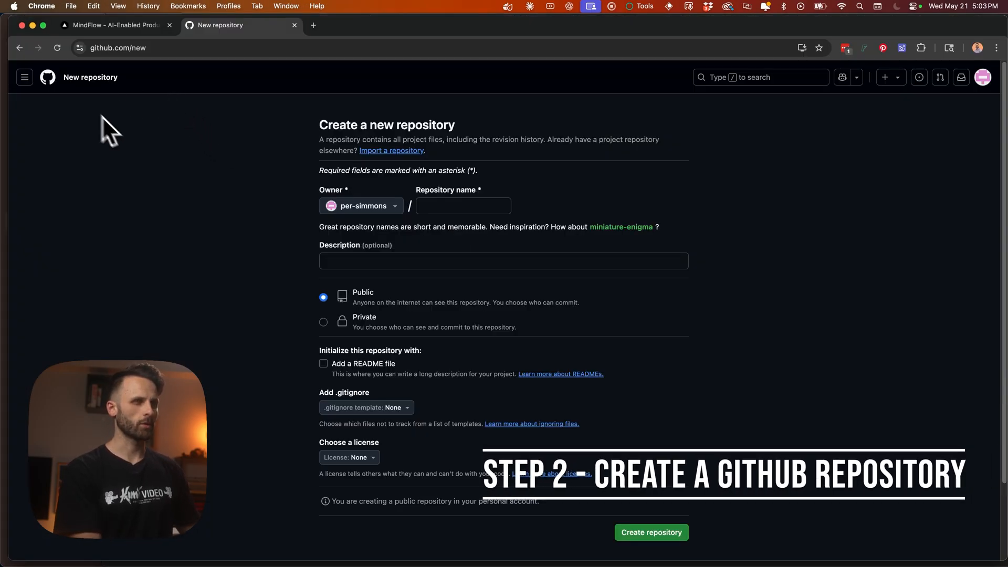
Create a public GitHub repository named 'mindflow'
{"action": "type", "text": "mindflow"}
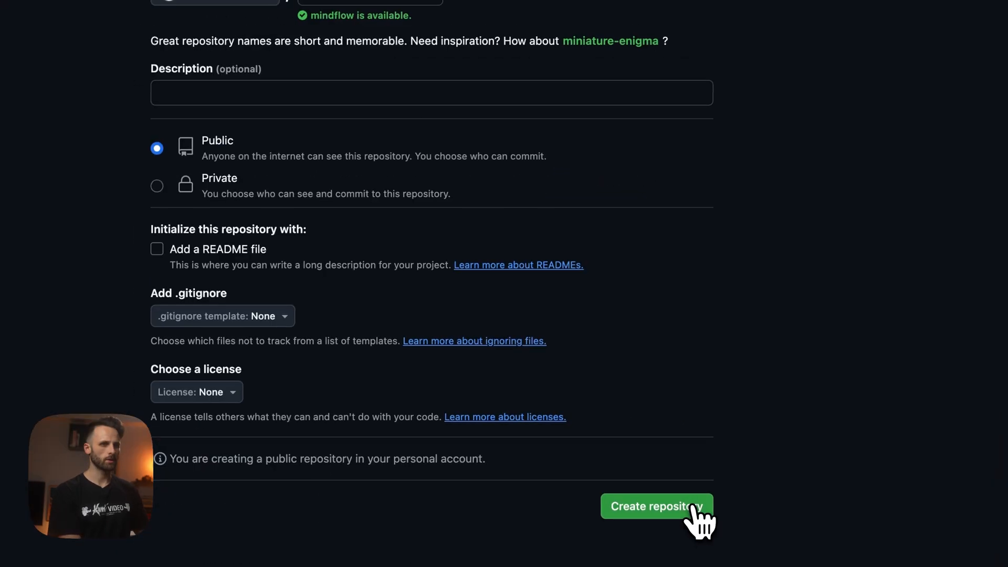
{"action": "left_click", "coordinate": [657, 507]}
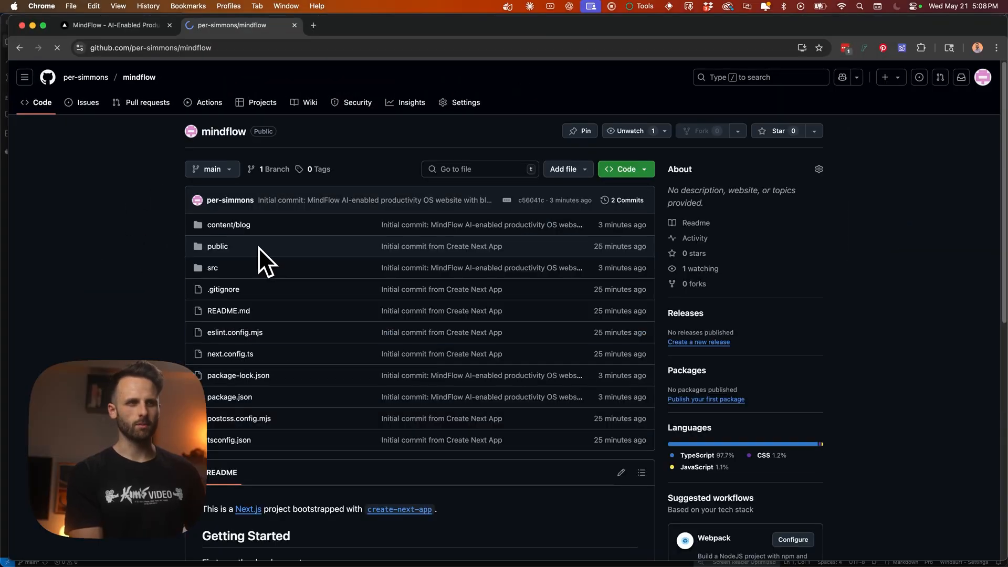
{"action": "mouse_move", "coordinate": [349, 257]}
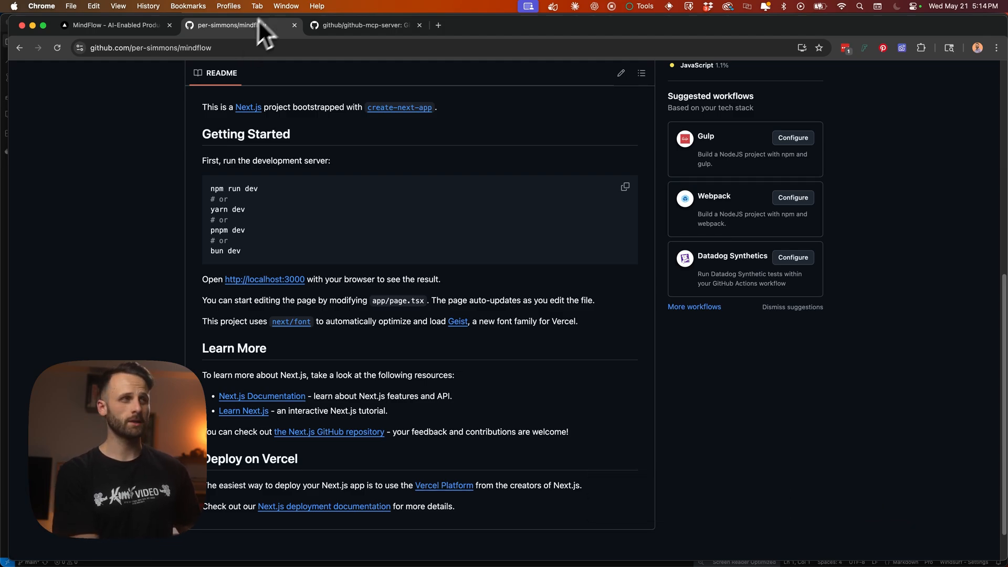
On the github-mcp-server page, select the Claude Desktop config's access token placeholder
{"action": "left_click", "coordinate": [368, 25]}
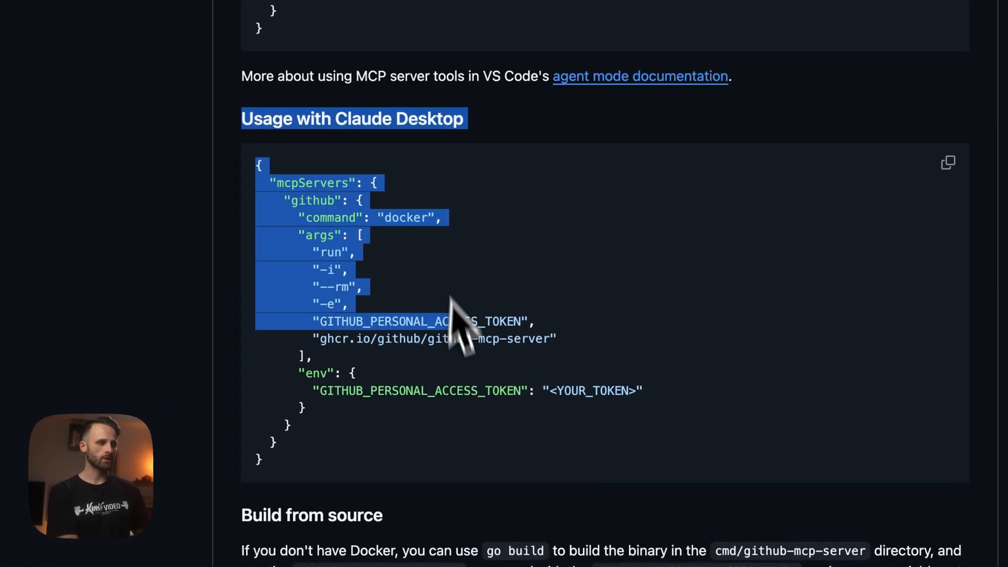
{"action": "double_click", "coordinate": [338, 391]}
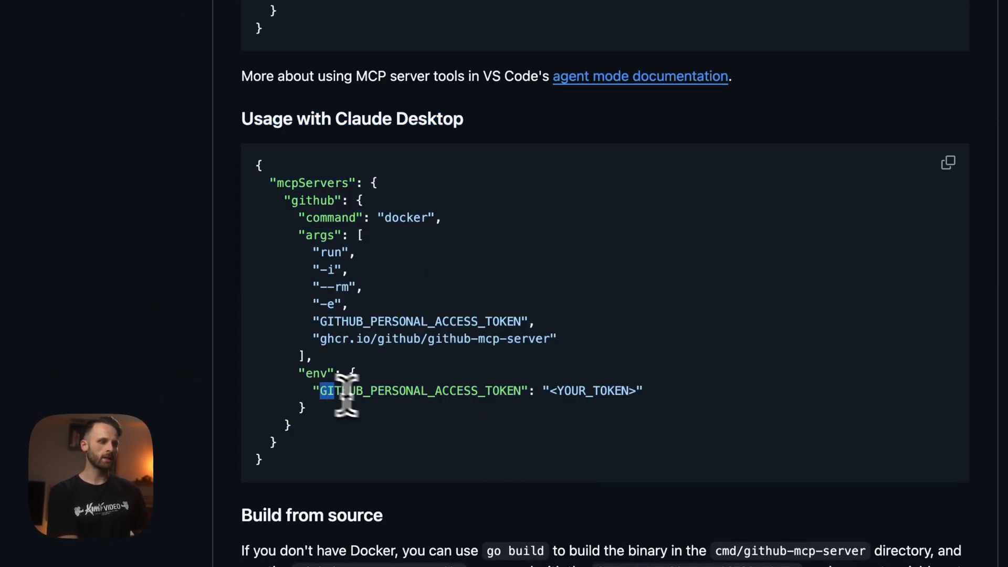
{"action": "left_click_drag", "start_coordinate": [322, 391], "coordinate": [634, 391]}
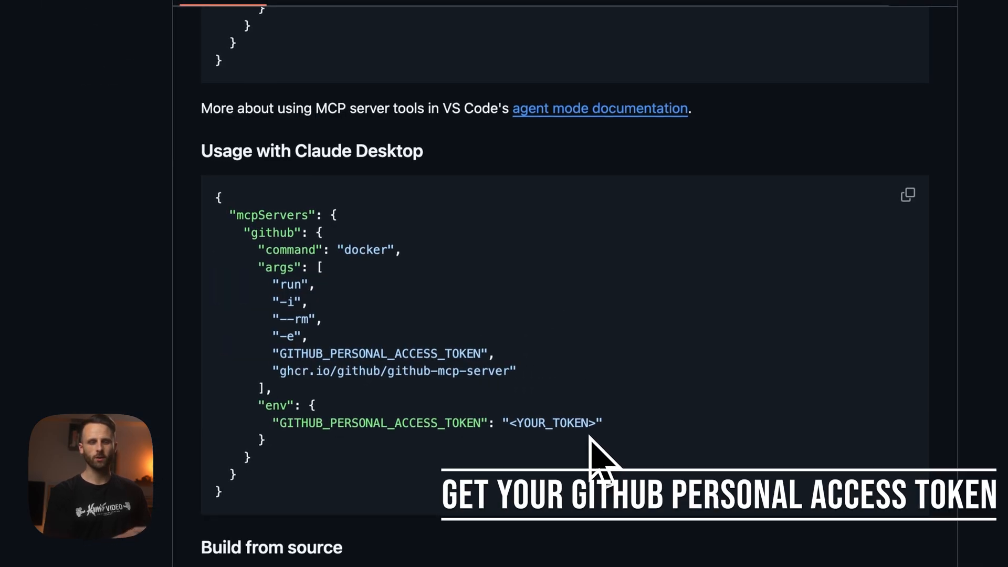
{"action": "mouse_move", "coordinate": [335, 204]}
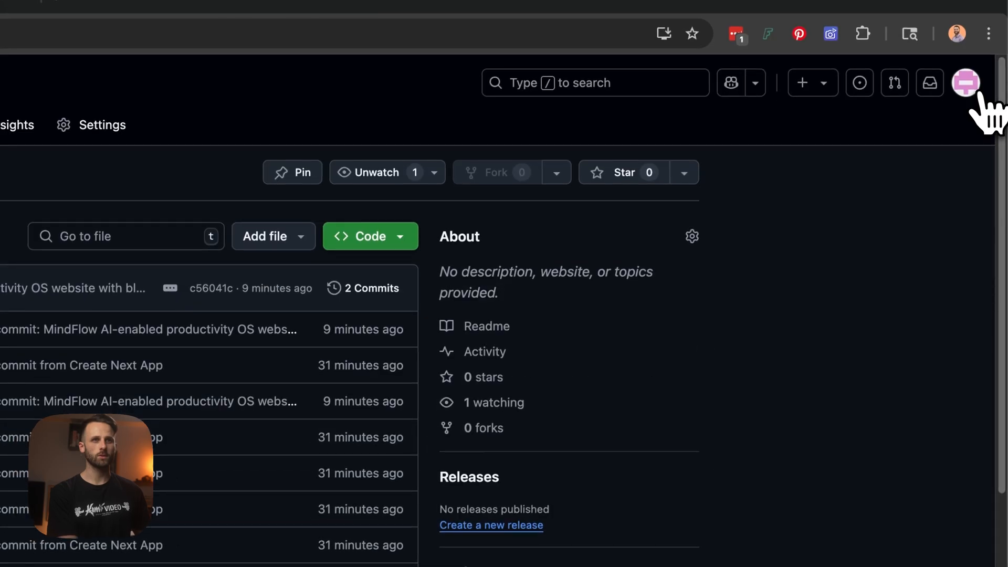
Generate a fine-grained 'mindflow' token for all repositories and copy the Claude Desktop config snippet
{"action": "left_click", "coordinate": [968, 82]}
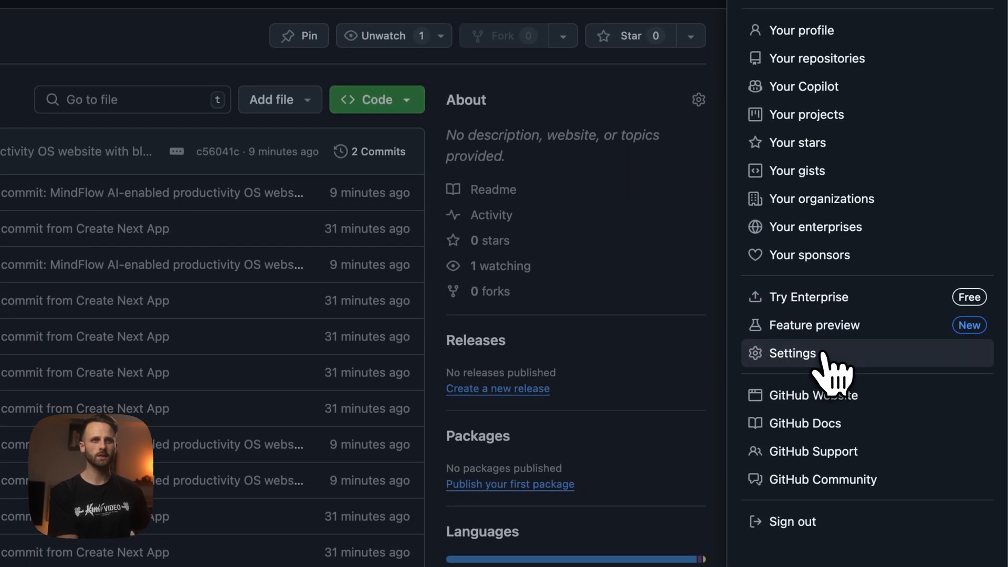
{"action": "left_click", "coordinate": [793, 353]}
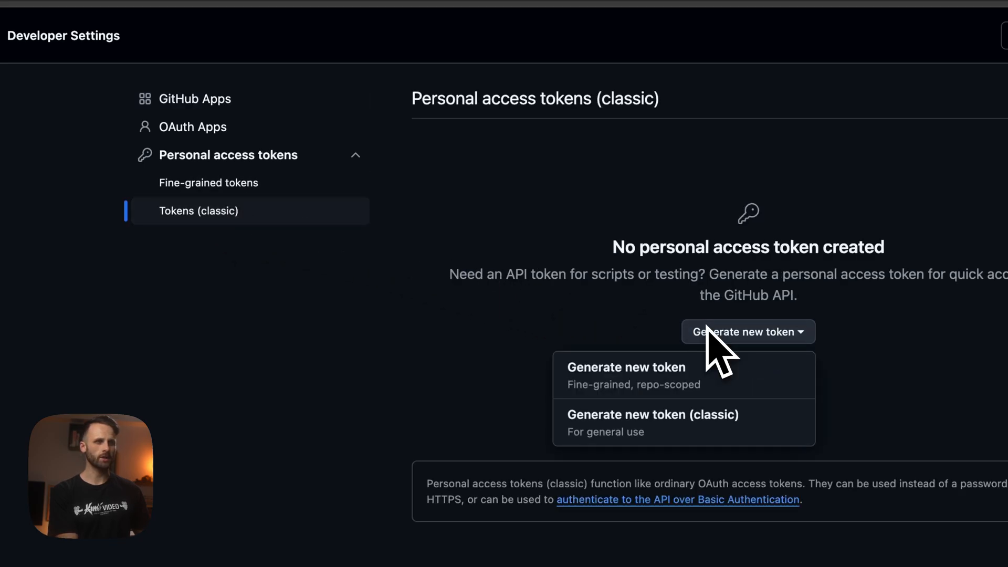
{"action": "left_click", "coordinate": [625, 377]}
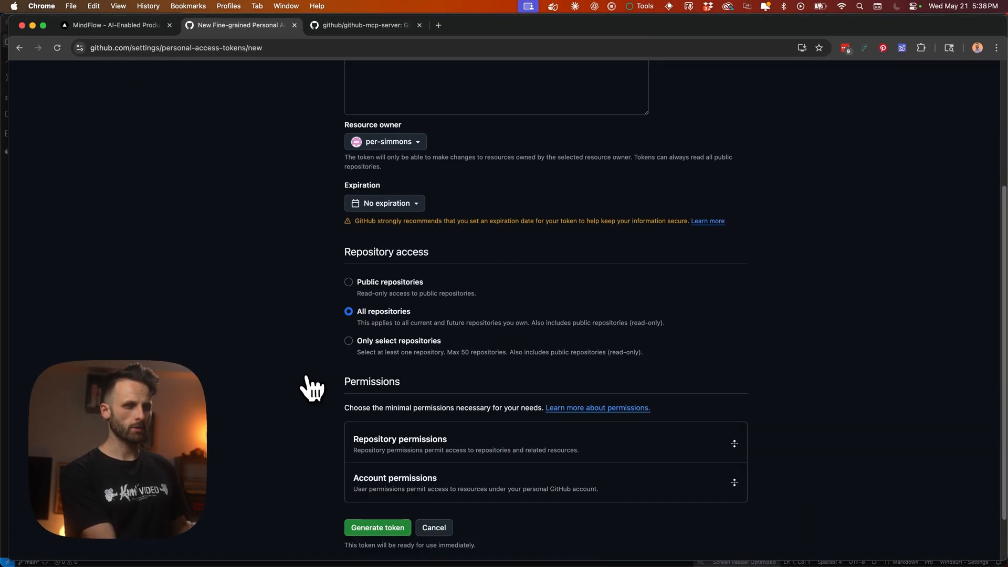
{"action": "scroll", "scroll_direction": "down", "scroll_amount": 3}
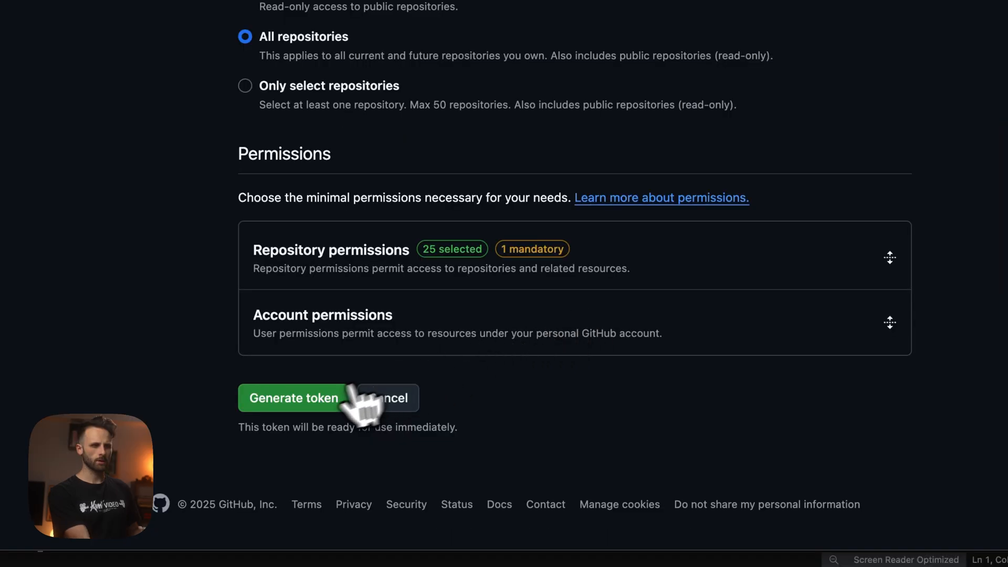
{"action": "left_click", "coordinate": [293, 398]}
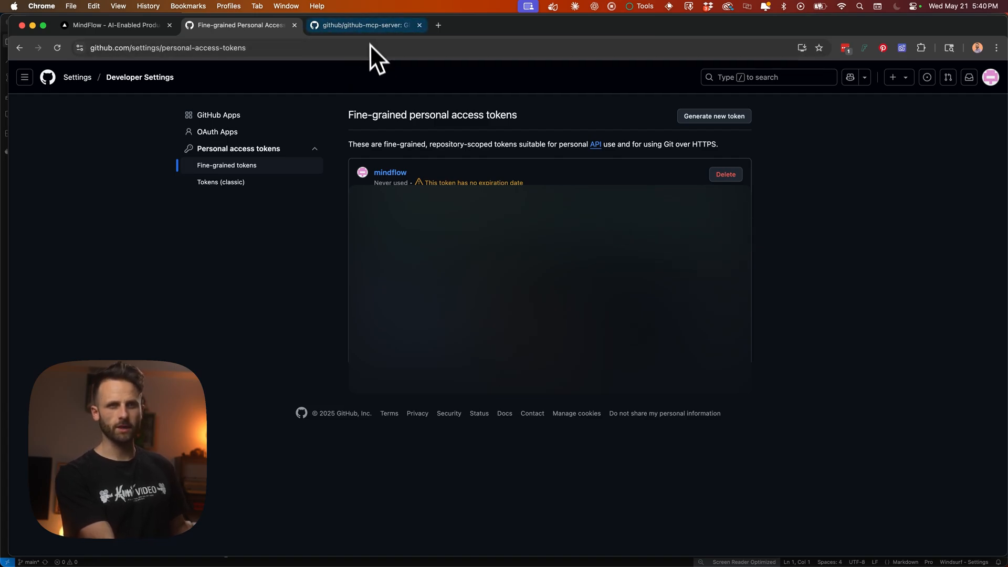
{"action": "left_click", "coordinate": [366, 25]}
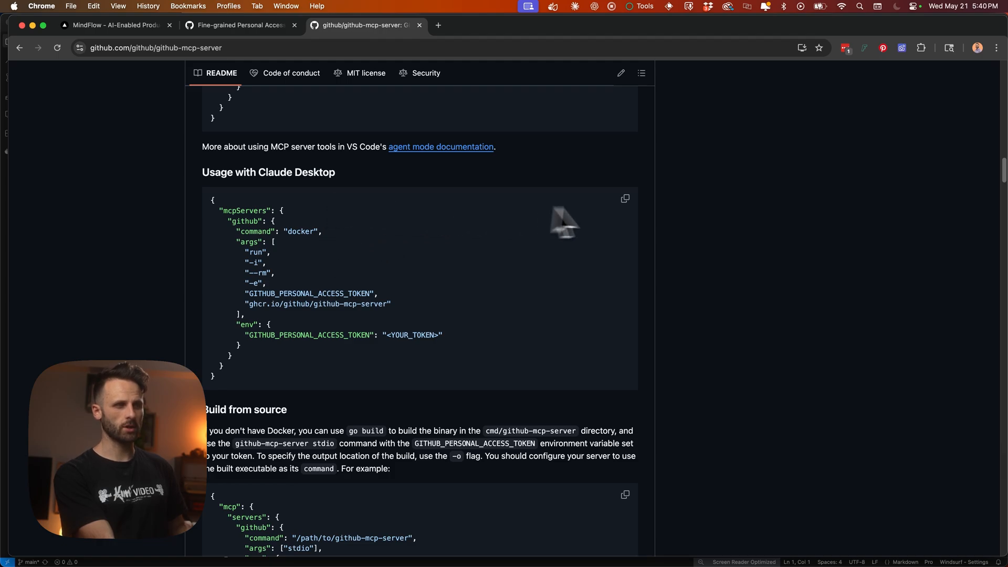
{"action": "left_click", "coordinate": [625, 199]}
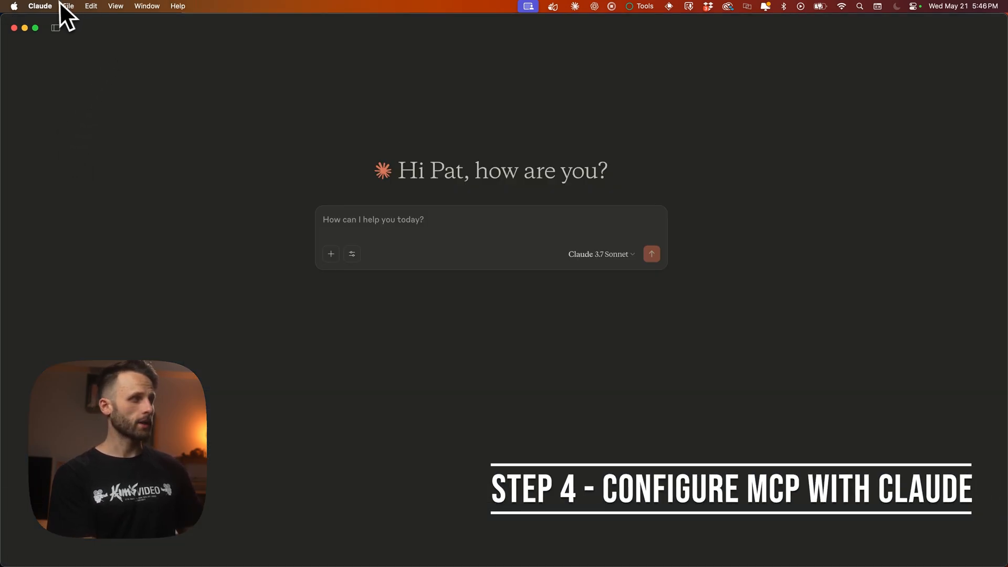
From Claude's settings, open claude_desktop_config.json with Visual Studio Code
{"action": "left_click", "coordinate": [39, 6]}
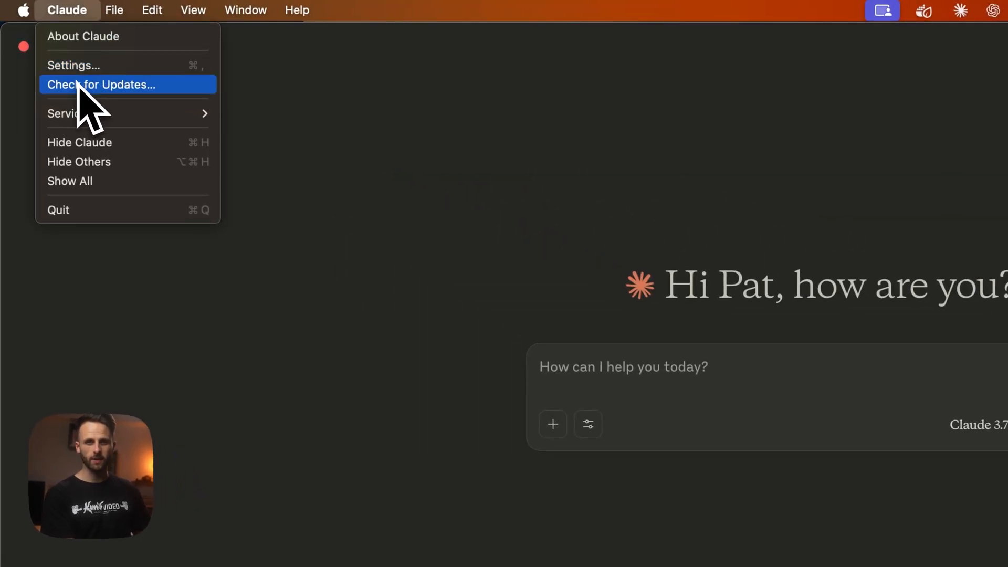
{"action": "left_click", "coordinate": [73, 65]}
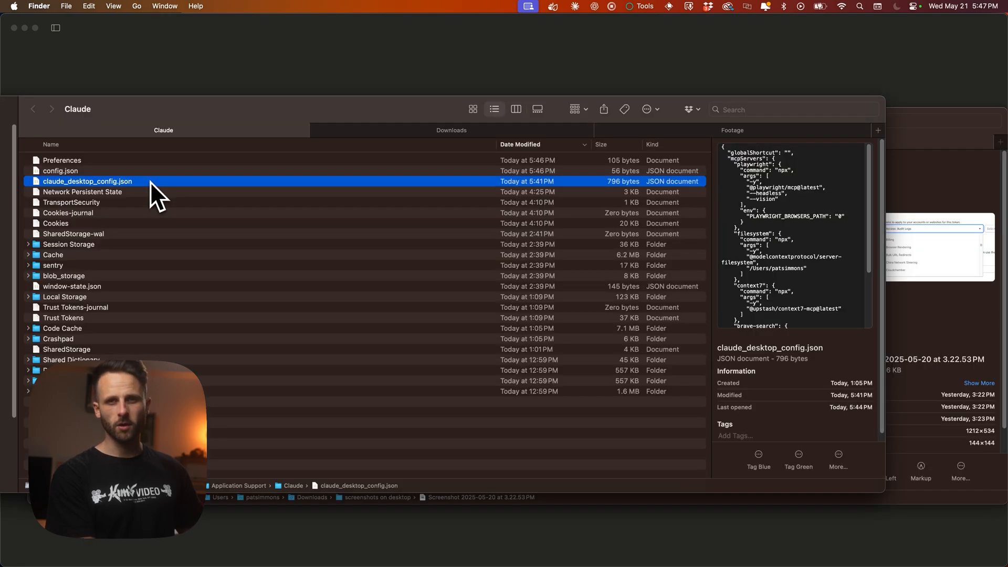
{"action": "right_click", "coordinate": [88, 181]}
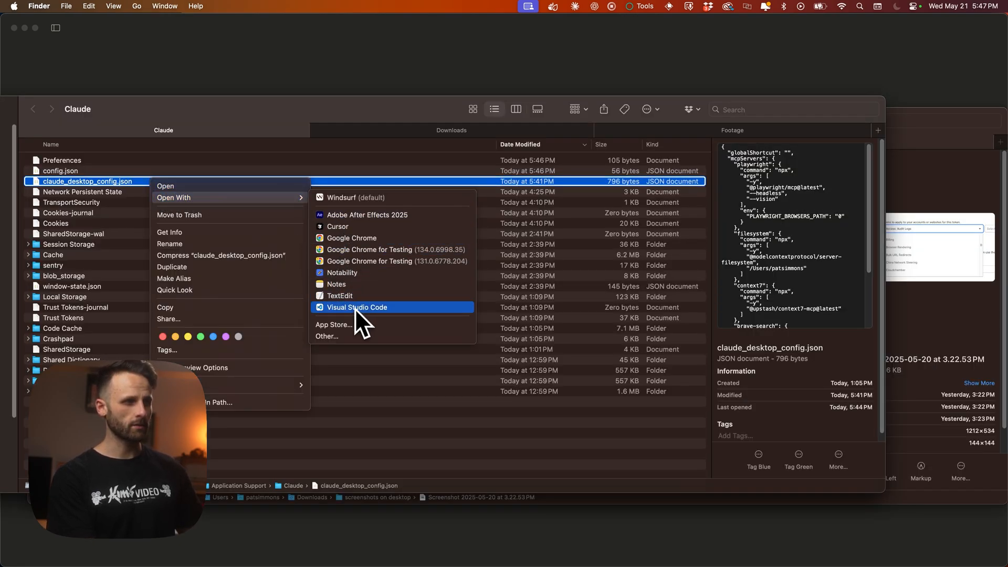
{"action": "left_click", "coordinate": [357, 307]}
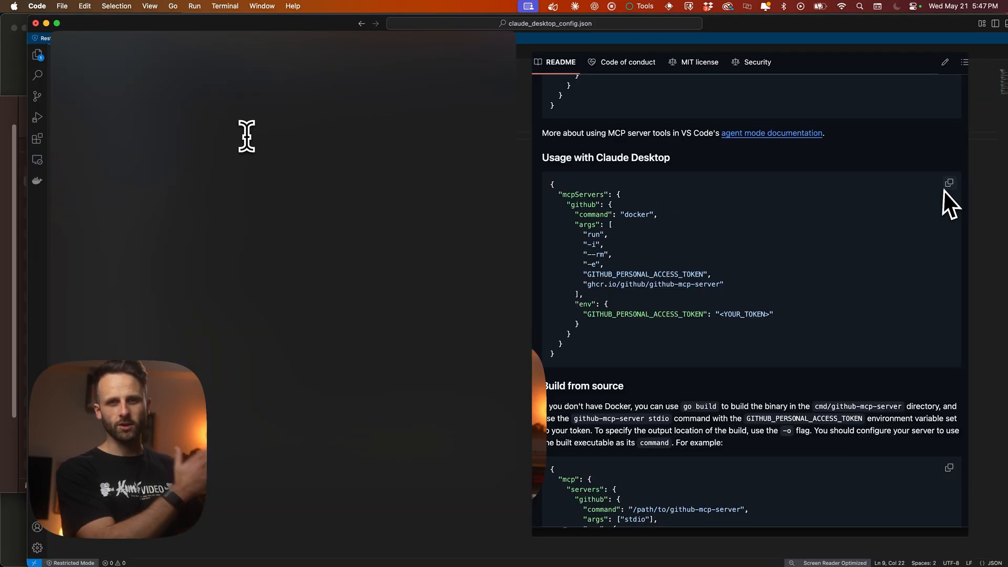
Add the GitHub MCP server settings to claude_desktop_config.json and relaunch Claude Desktop
{"action": "left_click", "coordinate": [950, 182]}
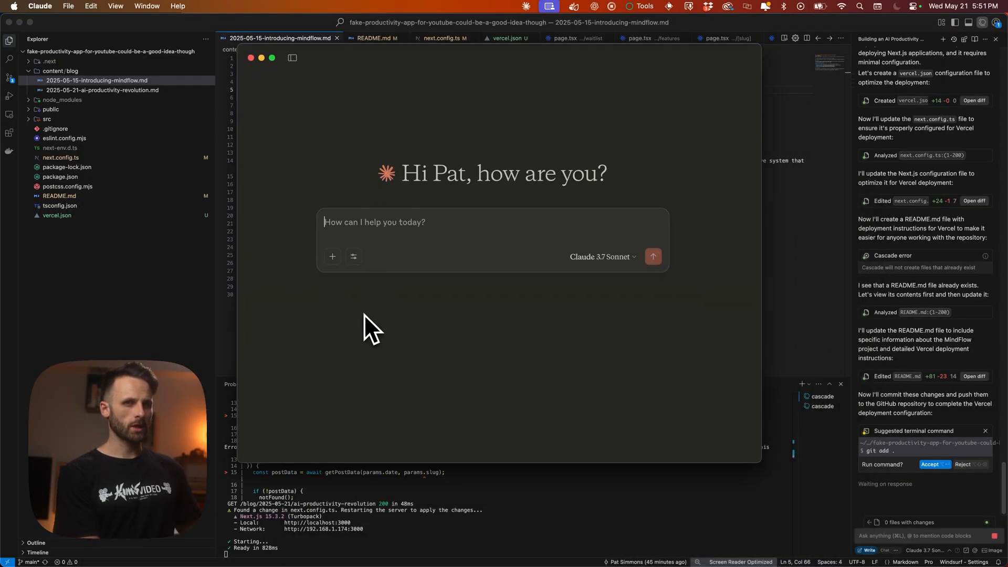
{"action": "left_click", "coordinate": [354, 256]}
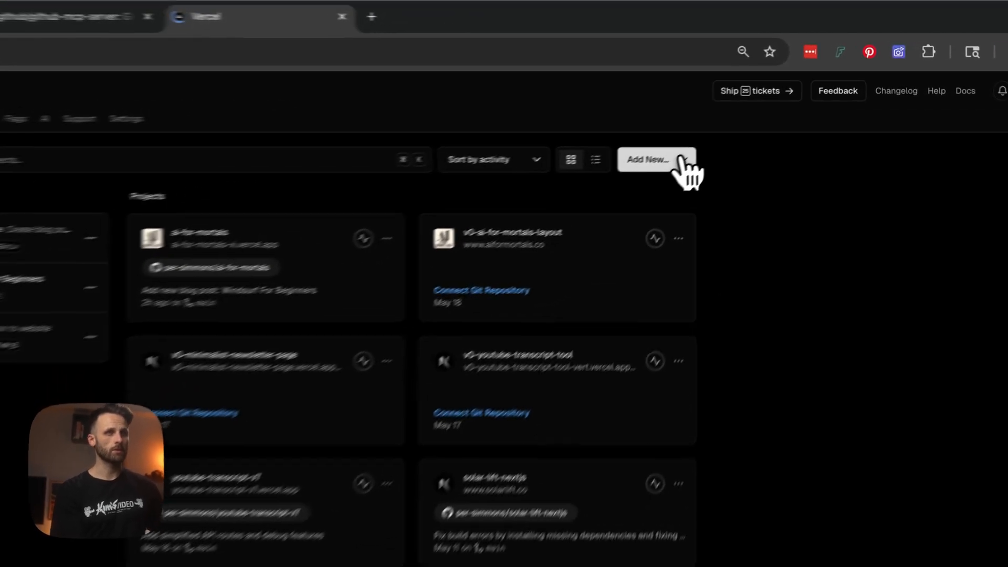
Import the mindflow repository as a new Vercel project, deploy it, and open the site
{"action": "left_click", "coordinate": [657, 161]}
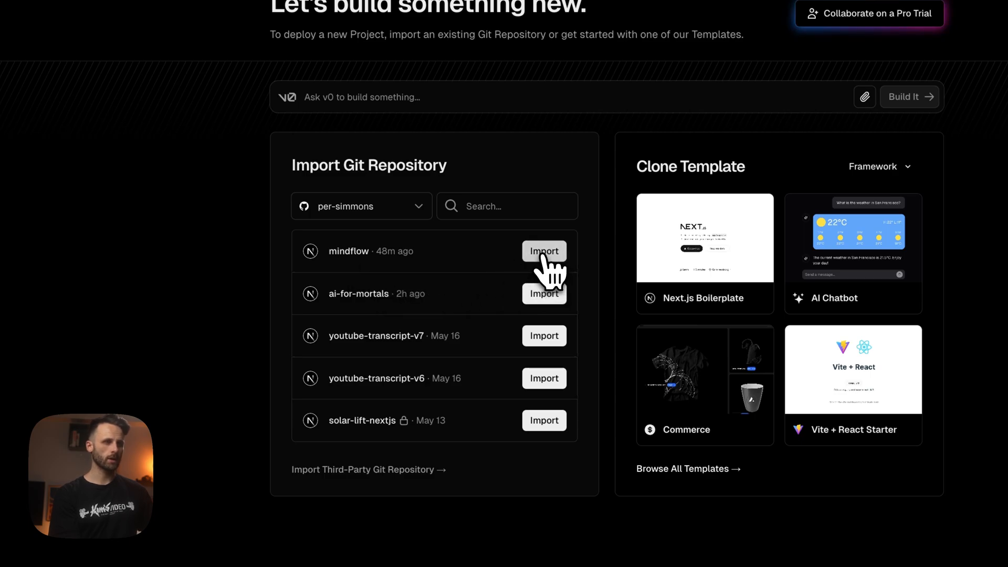
{"action": "left_click", "coordinate": [544, 251]}
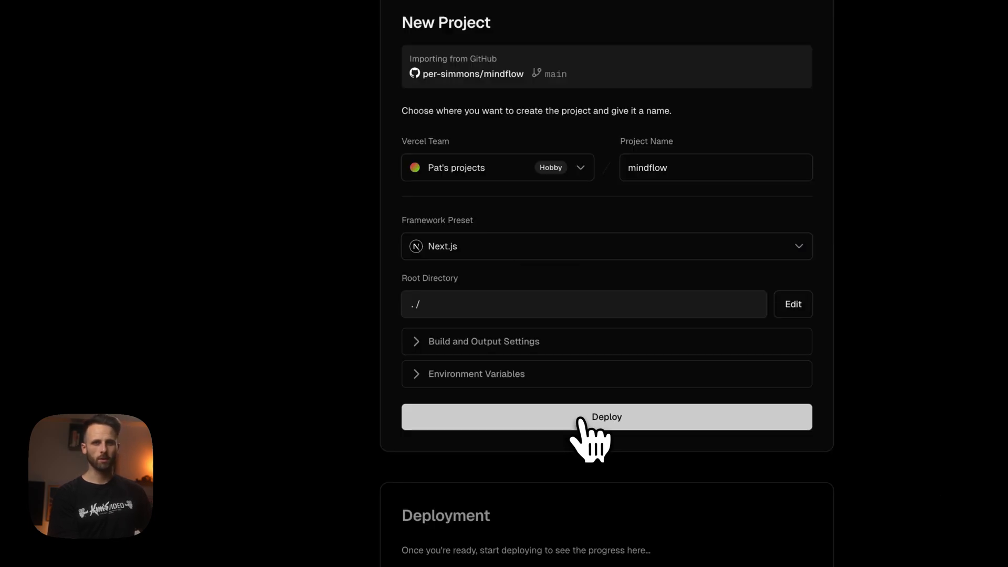
{"action": "left_click", "coordinate": [605, 417]}
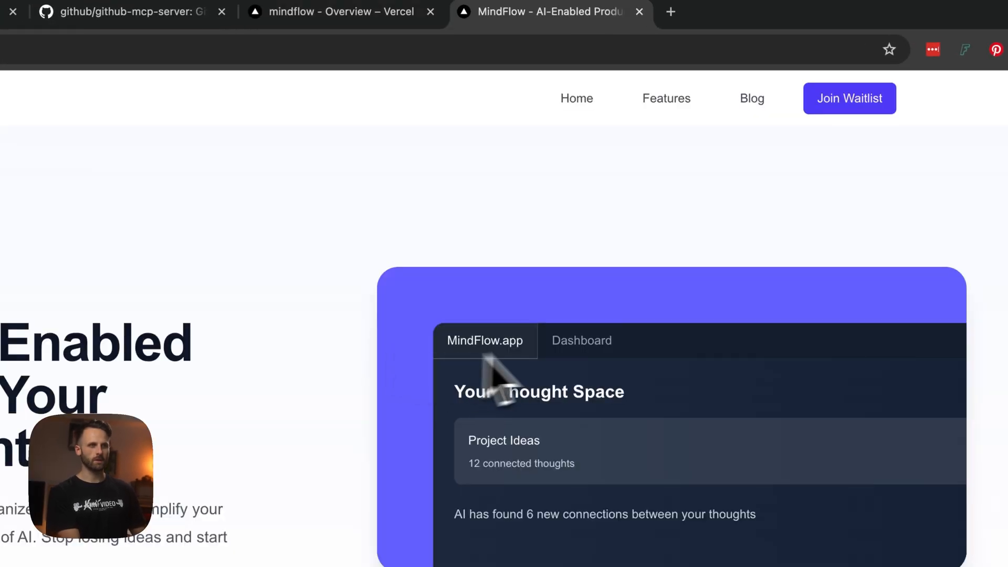
{"action": "left_click", "coordinate": [752, 98]}
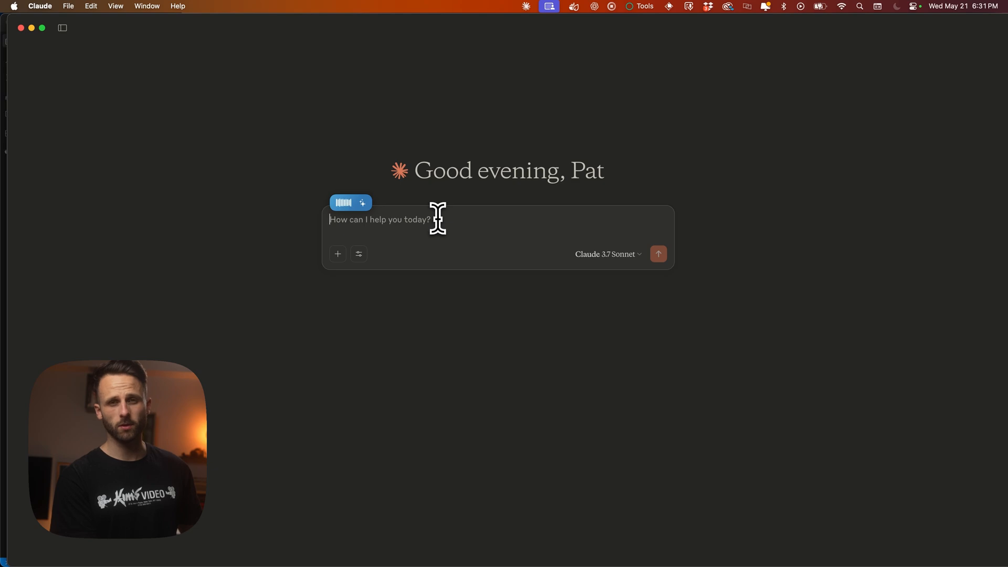
Send Claude a request for a MindFlow AGI blog post published via GitHub MCP
{"action": "type", "text": "Hey Claude, I need you to write us a blog post about how our team at Mindflow is going to achieve AGI. Publish it to the Mindflow GitHub repository. Use the GitHub MCP."}
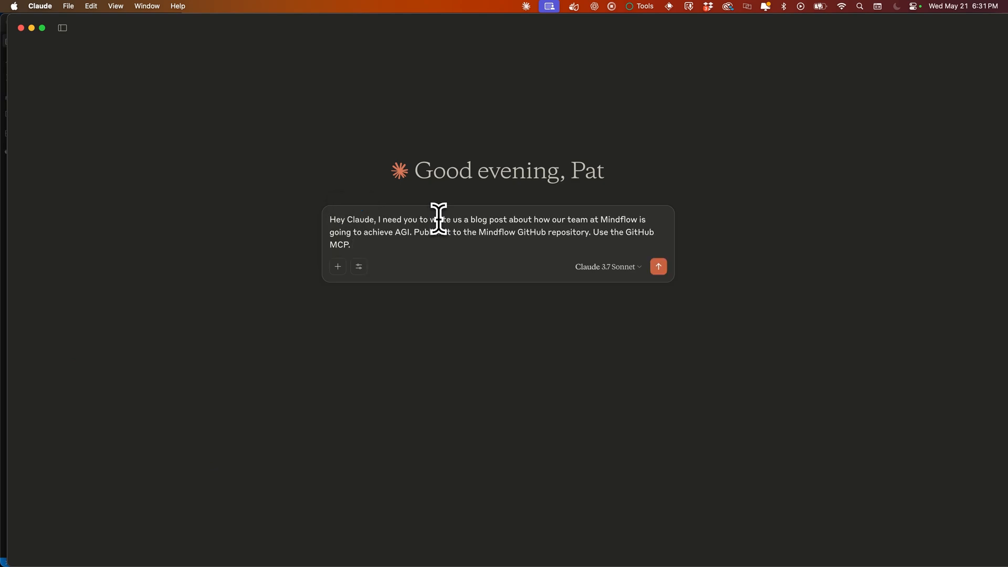
{"action": "left_click", "coordinate": [659, 267]}
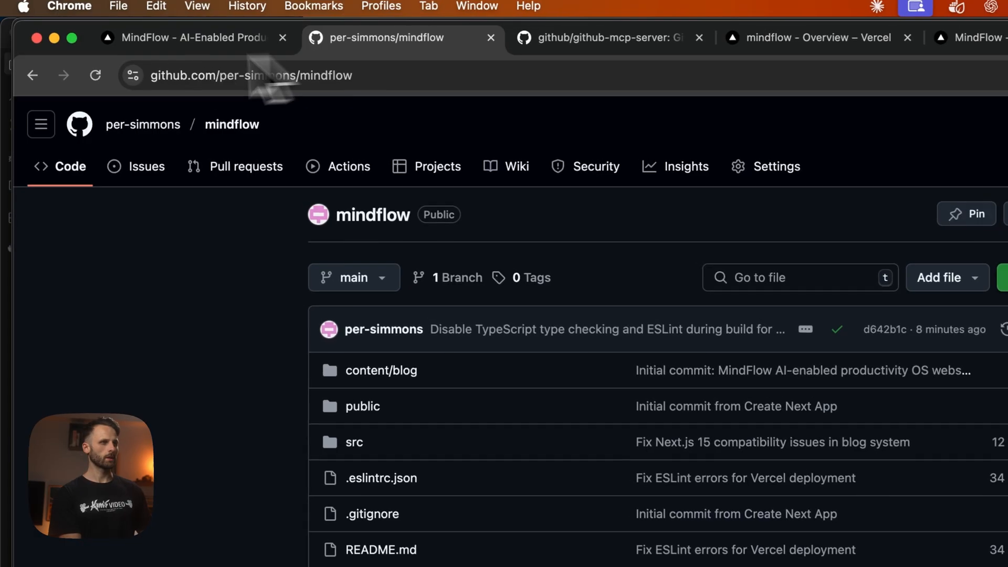
Scroll through the per-simmons/mindflow repository file list
{"action": "scroll", "scroll_direction": "down", "scroll_amount": 3}
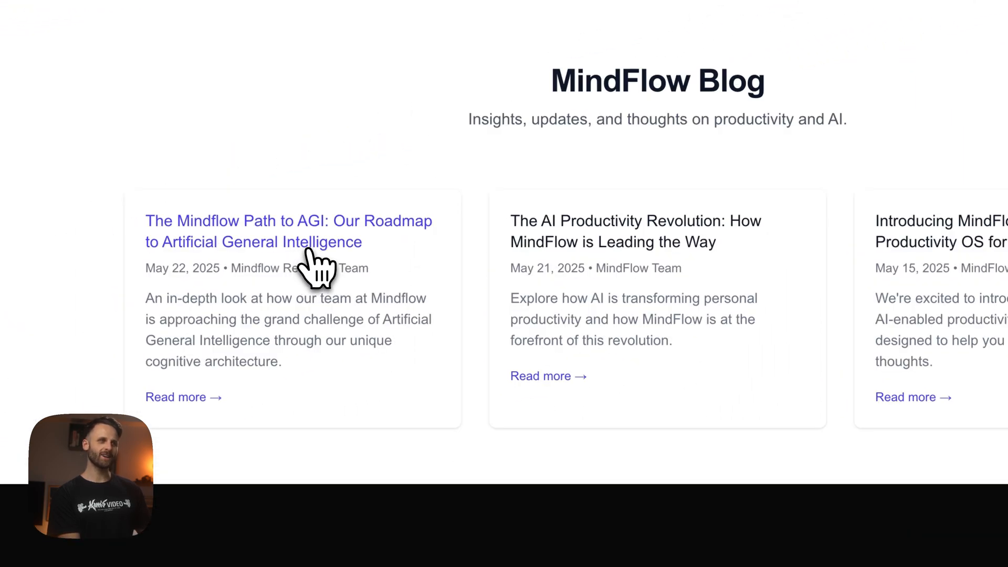
Open 'The Mindflow Path to AGI' post and scroll through the article
{"action": "left_click", "coordinate": [288, 242]}
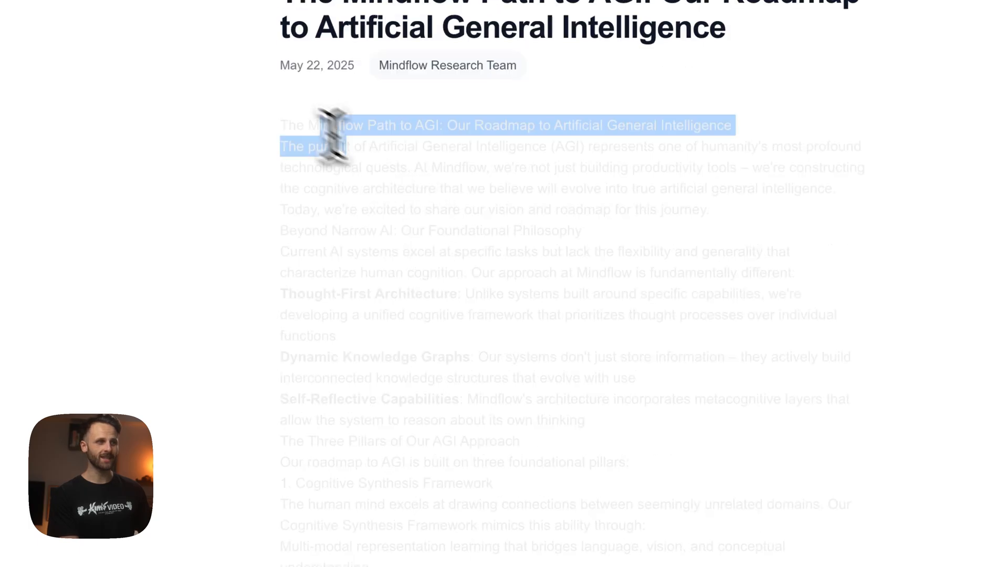
{"action": "scroll", "scroll_direction": "down", "scroll_amount": 3}
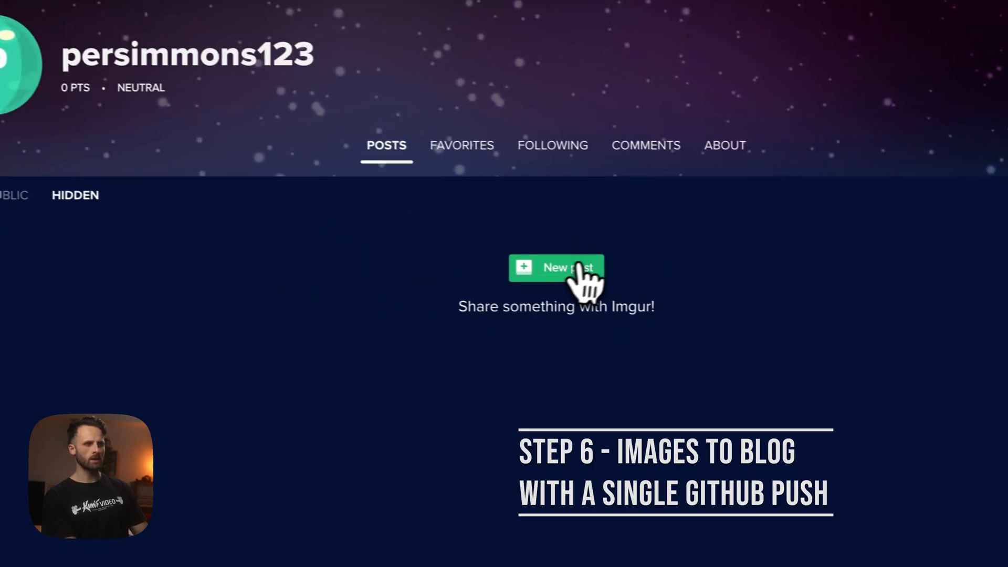
Start a new Imgur post to upload the blog image
{"action": "left_click", "coordinate": [556, 268]}
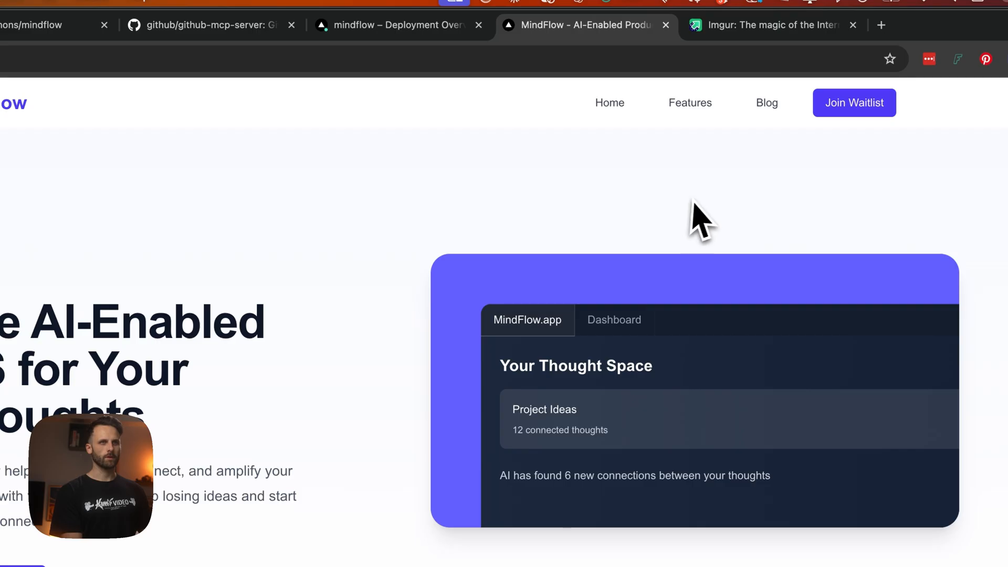
{"action": "left_click", "coordinate": [766, 102]}
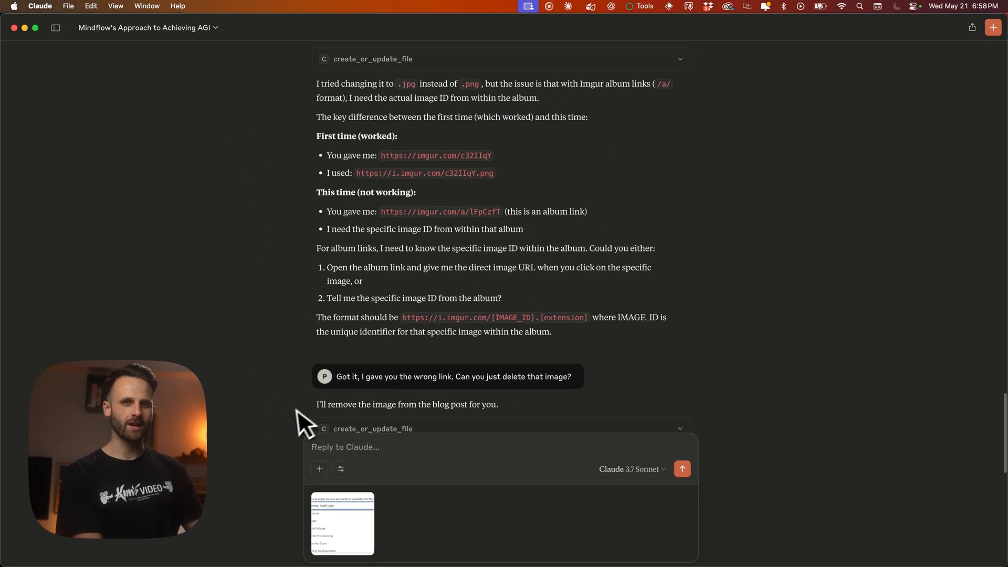
Scroll to Claude's confirmation that the Imgur image sits between paragraphs three and four
{"action": "scroll", "scroll_direction": "down", "scroll_amount": 3}
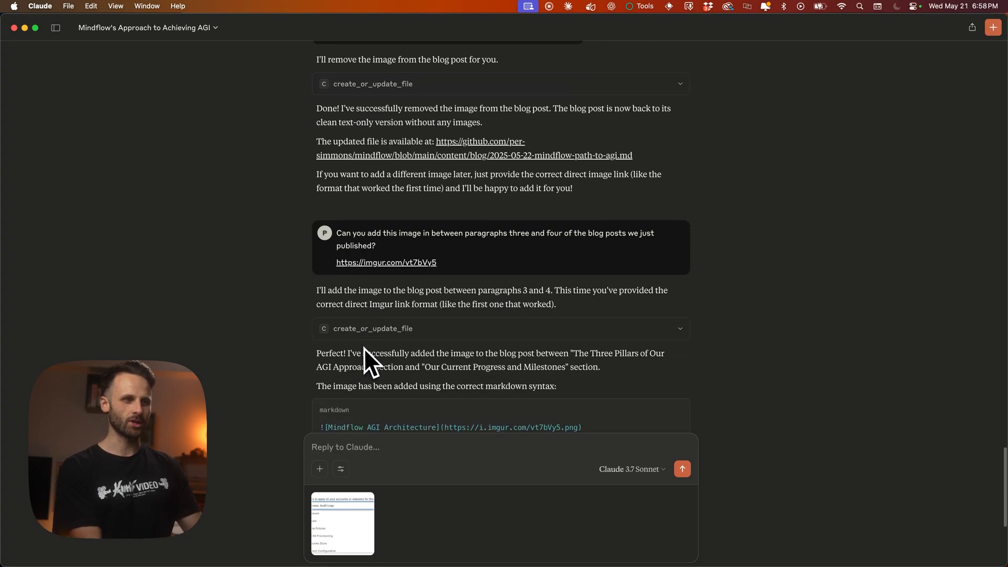